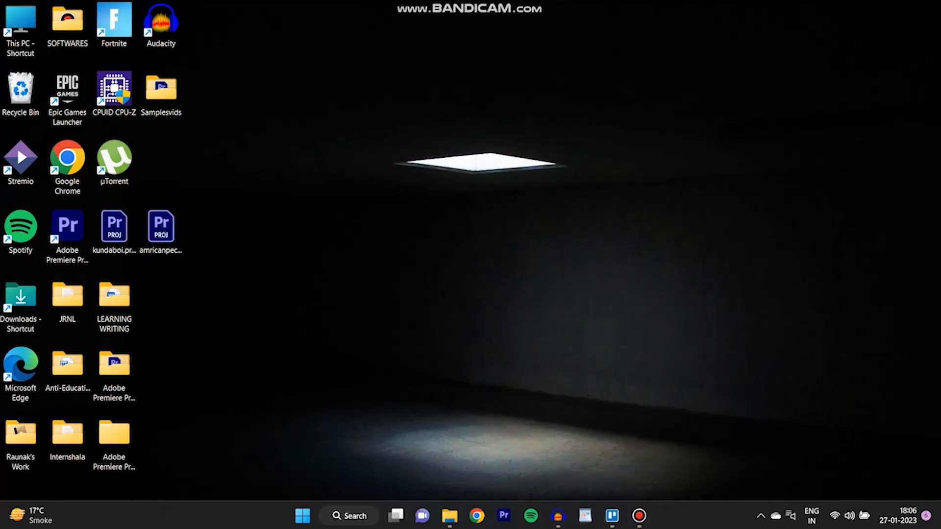
Step: Enter webcatalog.io in a new Chrome tab's address bar
type("webcatalog.io/")
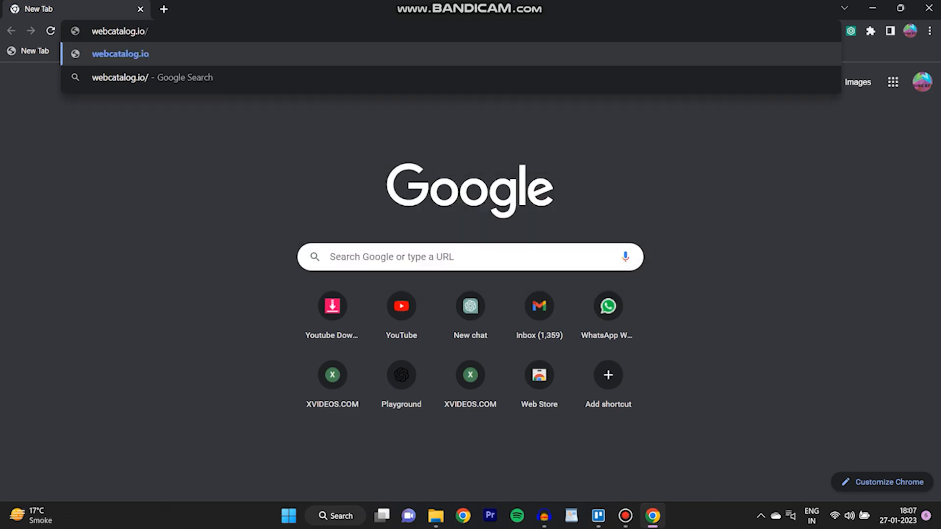
Step: Open webcatalog.io/apps/chatgpt and launch WebCatalog through 'Get Desktop App on WebCatalog'
type("apps/chatgpt/")
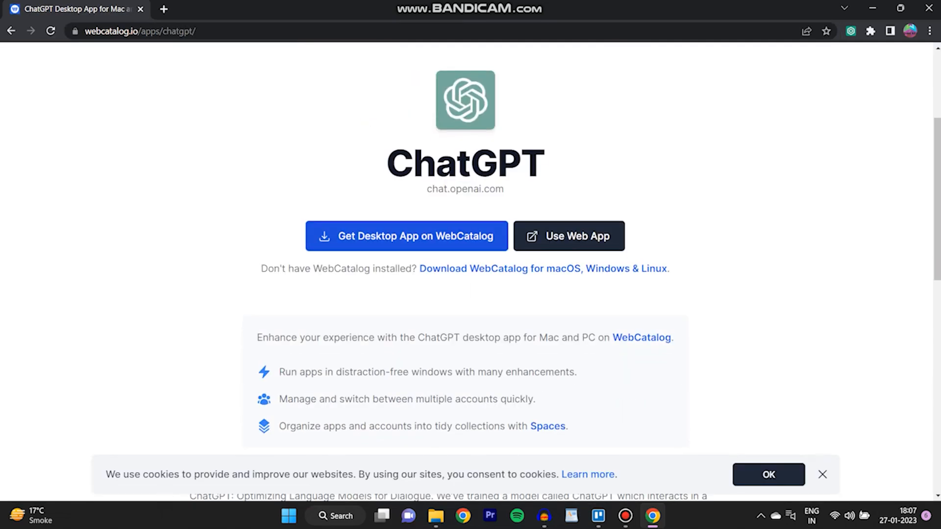
left_click(406, 236)
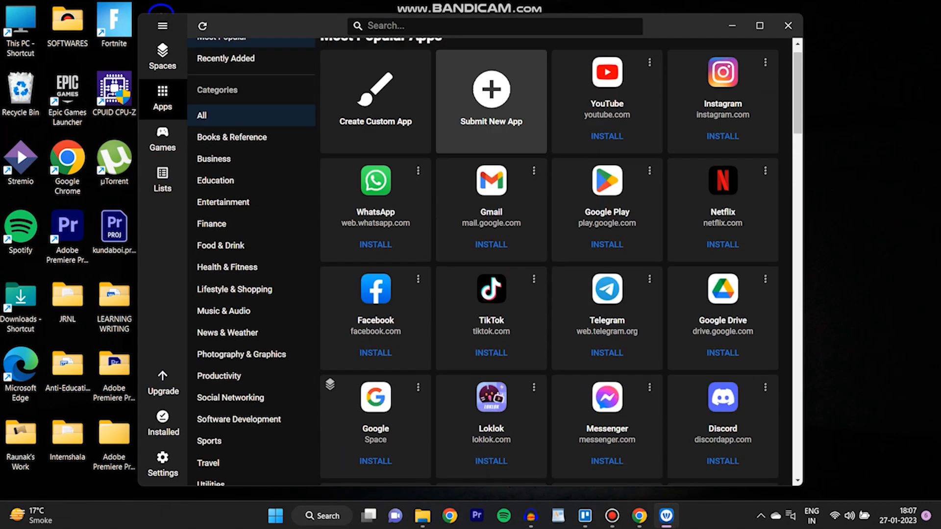
Step: Search 'chatgpt' in WebCatalog, install ChatGPT, and close its opened app window
type("chatgpt")
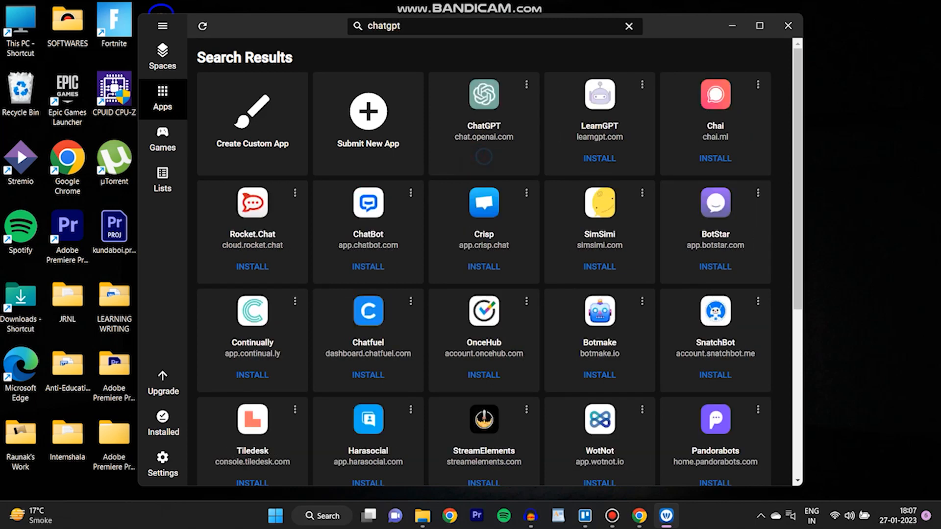
left_click(483, 94)
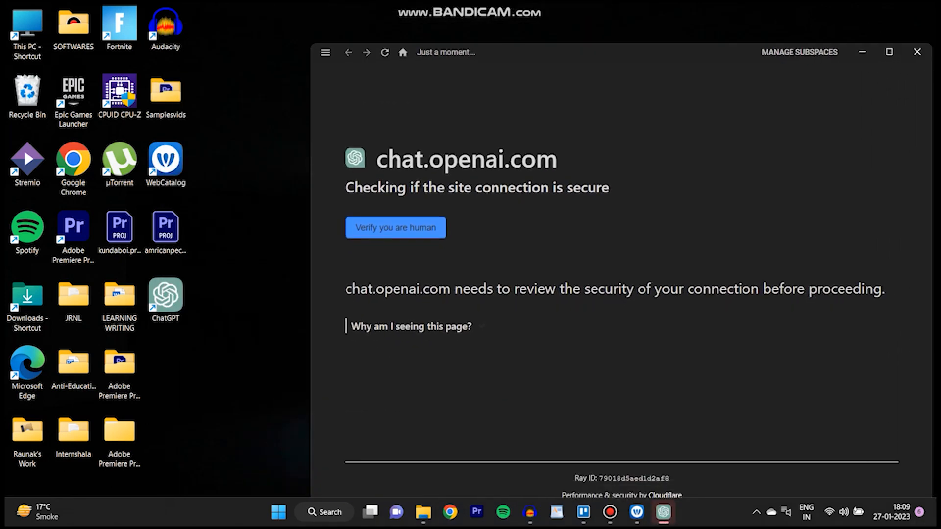
left_click(916, 51)
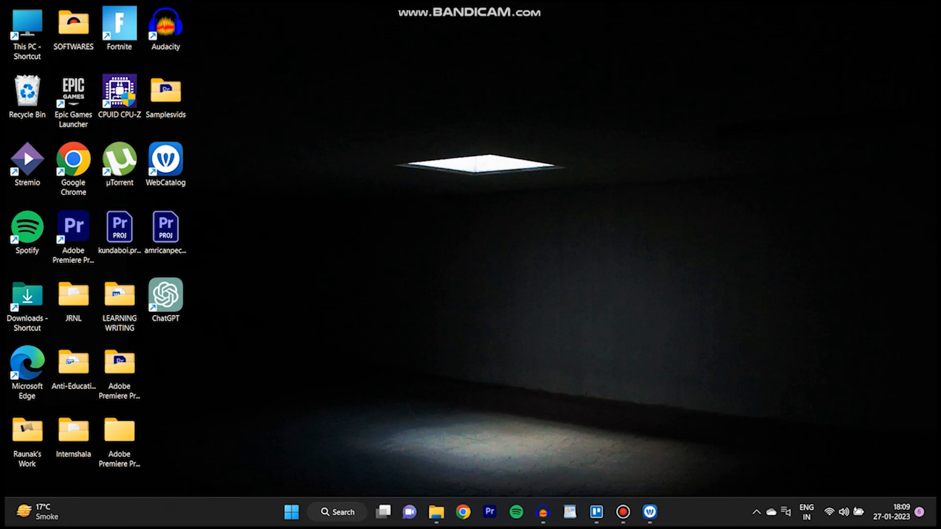